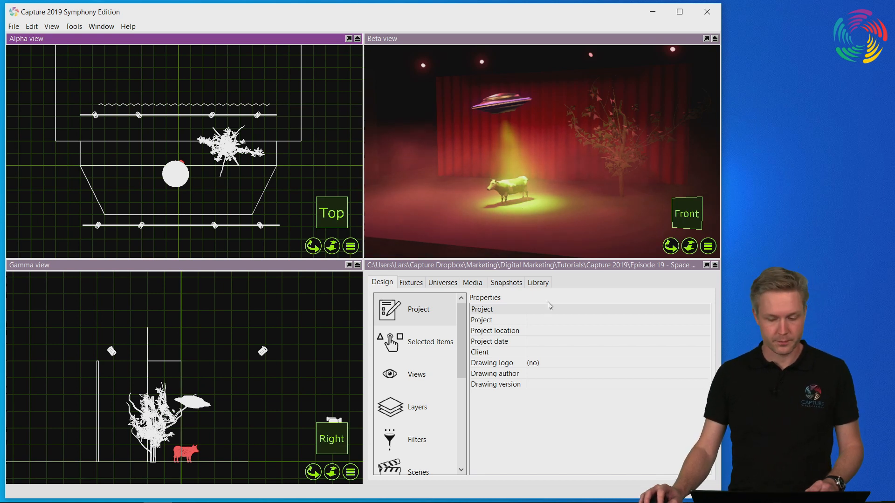
- Insert a DMX Mover from the library's Motion category into the stage scene
click(537, 281)
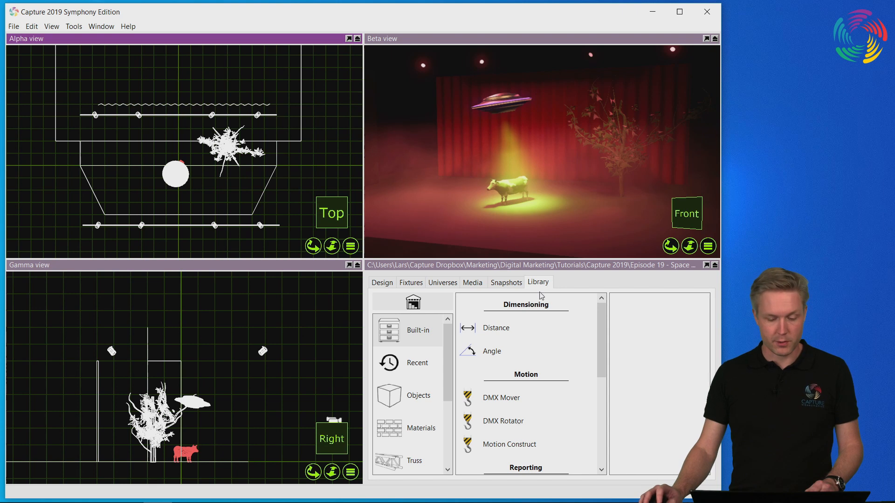
click(500, 398)
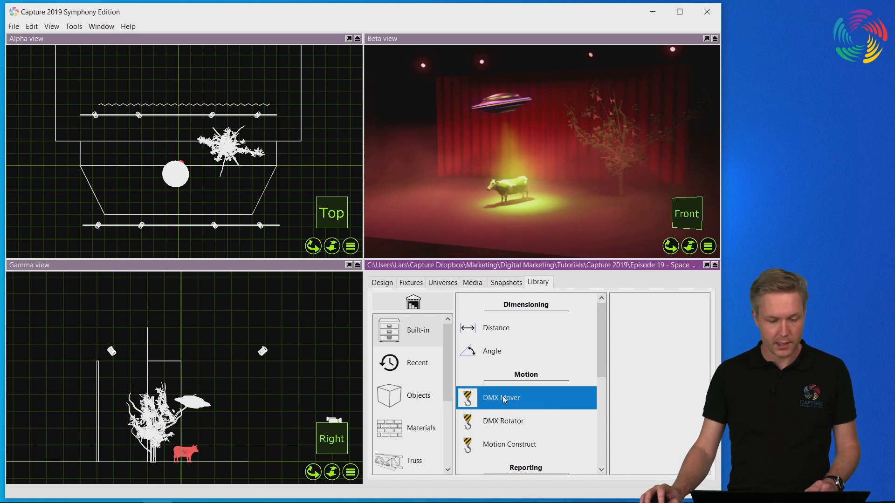
click(500, 398)
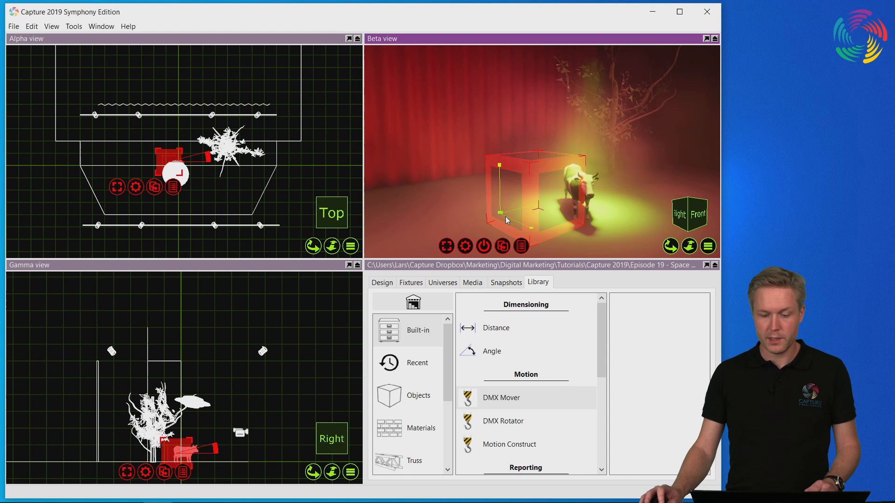
mouse_move(537, 208)
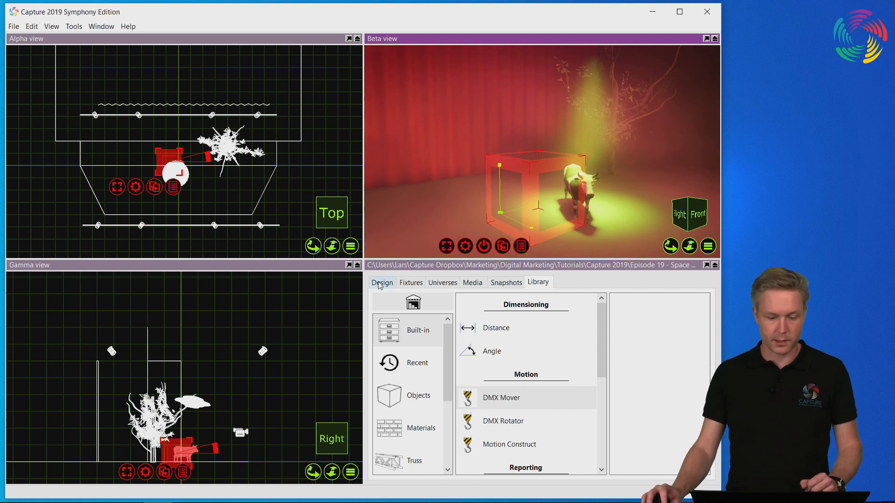
- Show the new DMX Mover's properties with its 5 m X, Y and Z motion ranges
click(381, 282)
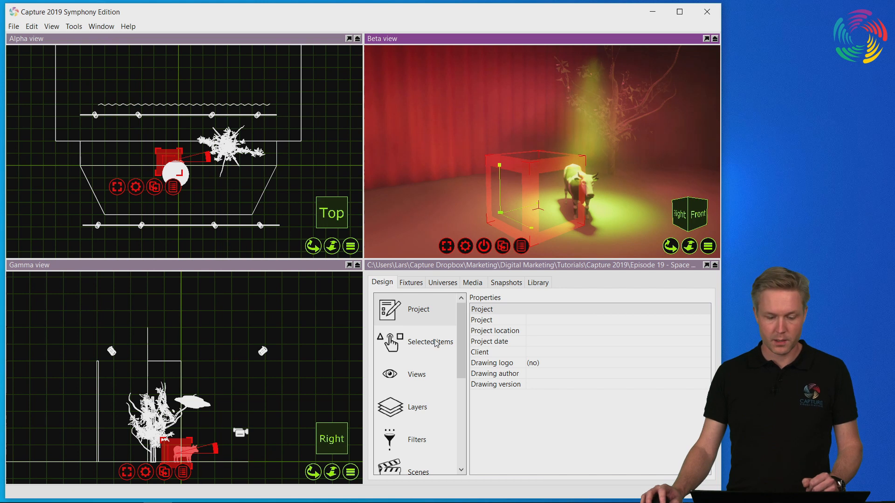
click(431, 342)
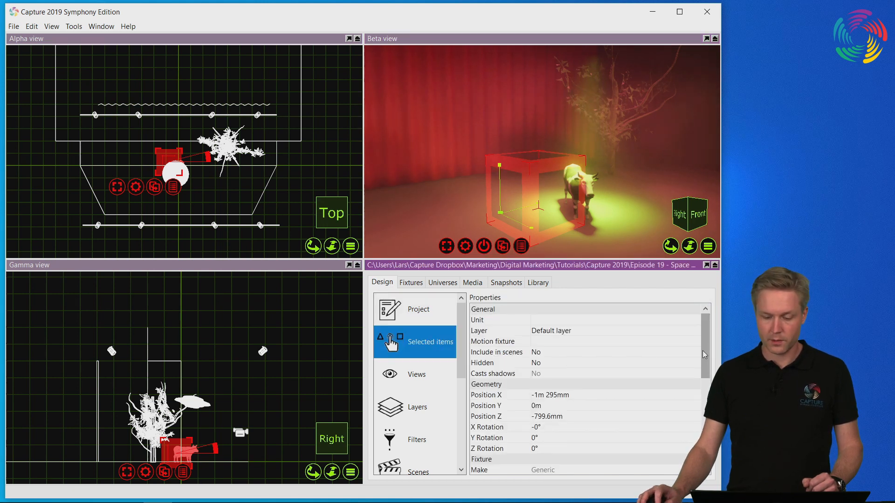
scroll(down, 3)
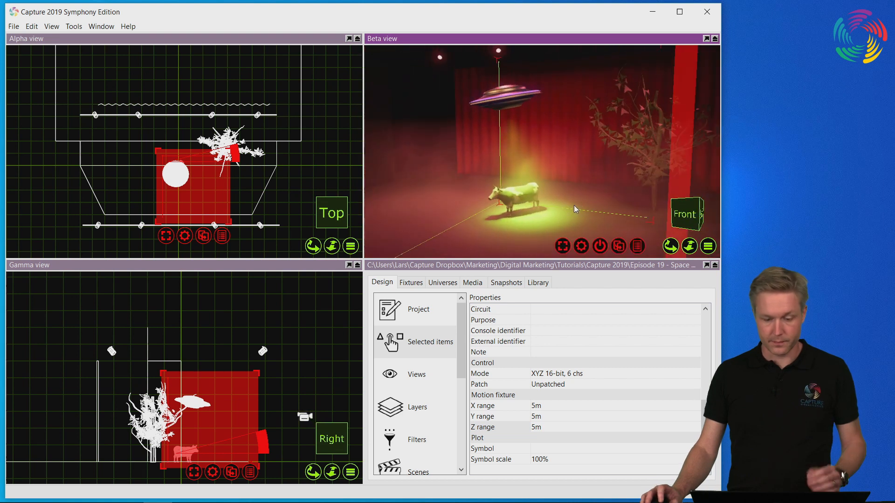
mouse_move(564, 205)
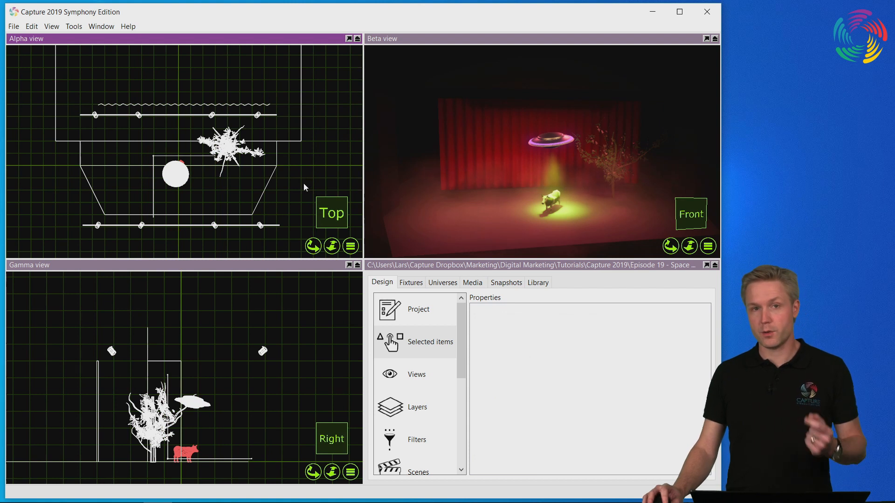
mouse_move(247, 165)
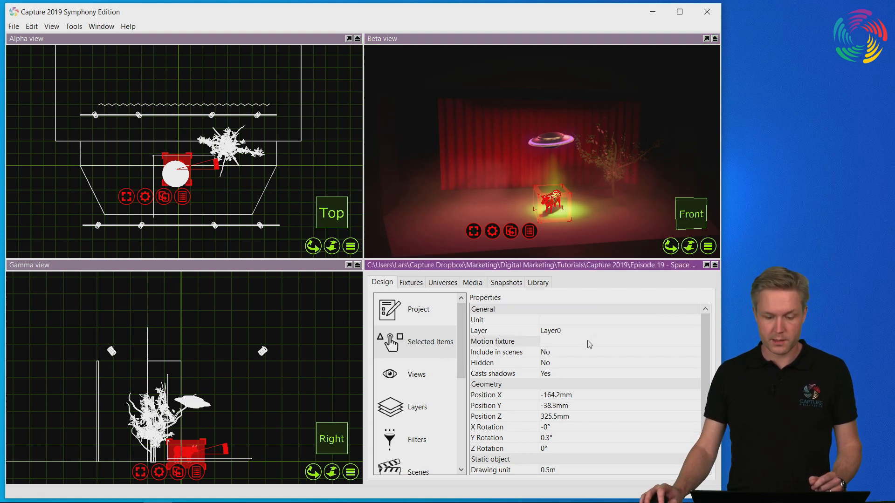
- Assign the DMX Mover as the cow's motion fixture
click(619, 341)
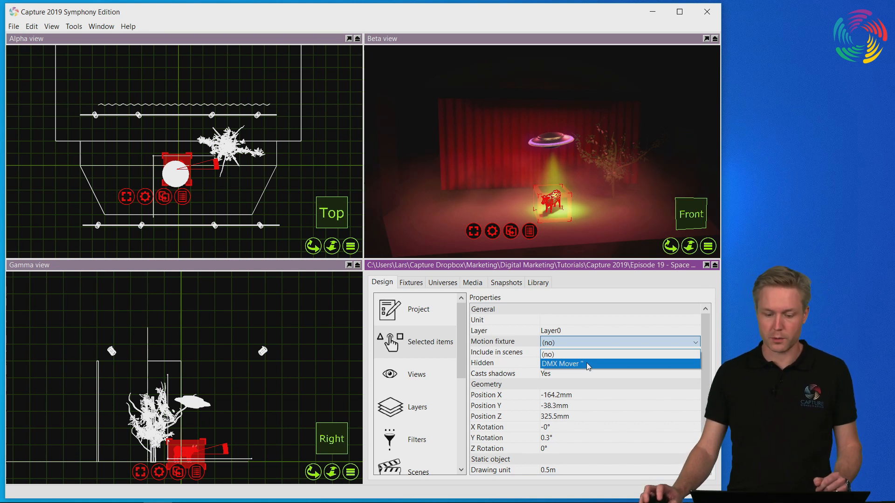
click(562, 364)
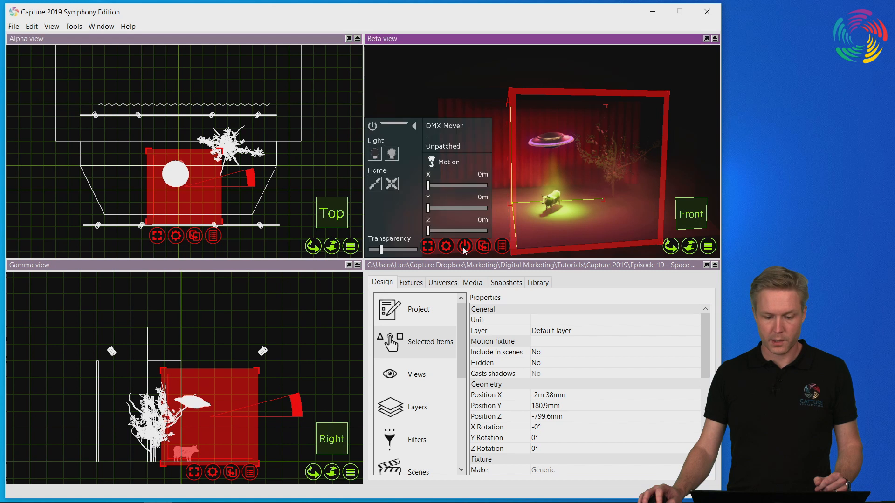
- Maximize the 3D view and slide the cow along the mover's X and Z axes
click(704, 38)
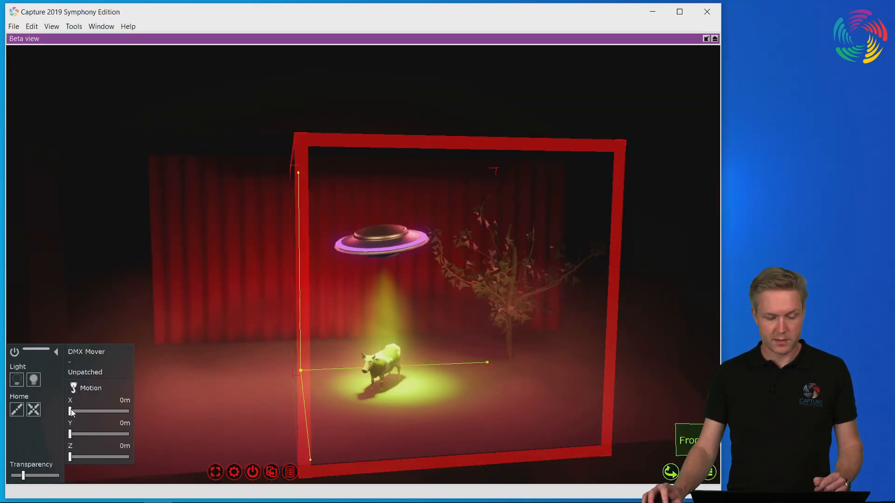
drag(71, 412, 75, 411)
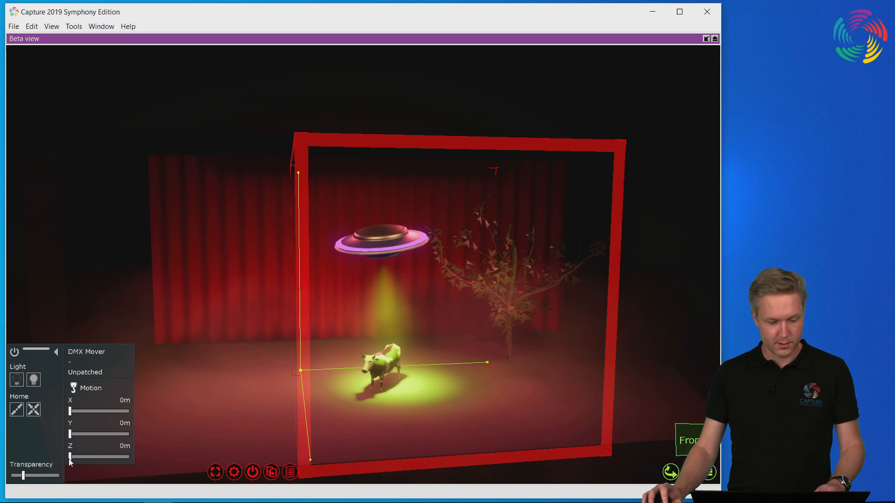
drag(70, 457, 96, 457)
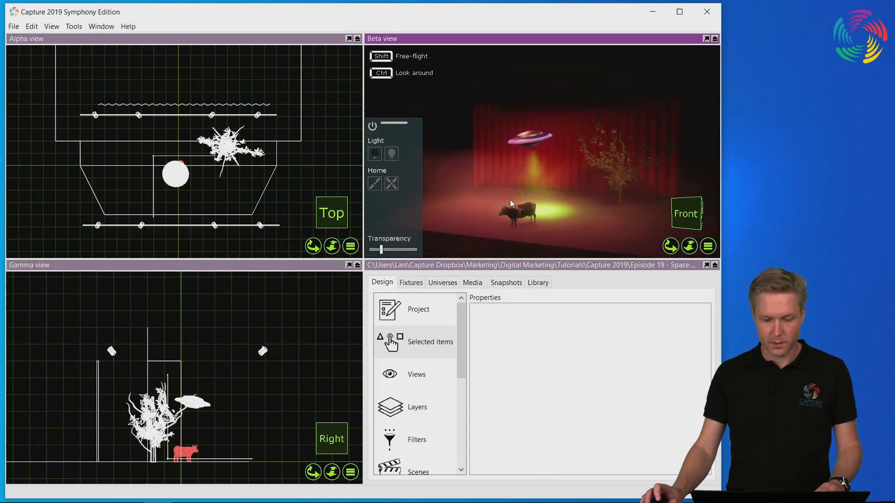
- Insert a DMX Rotator from the Motion library and name its unit Spinner
click(537, 281)
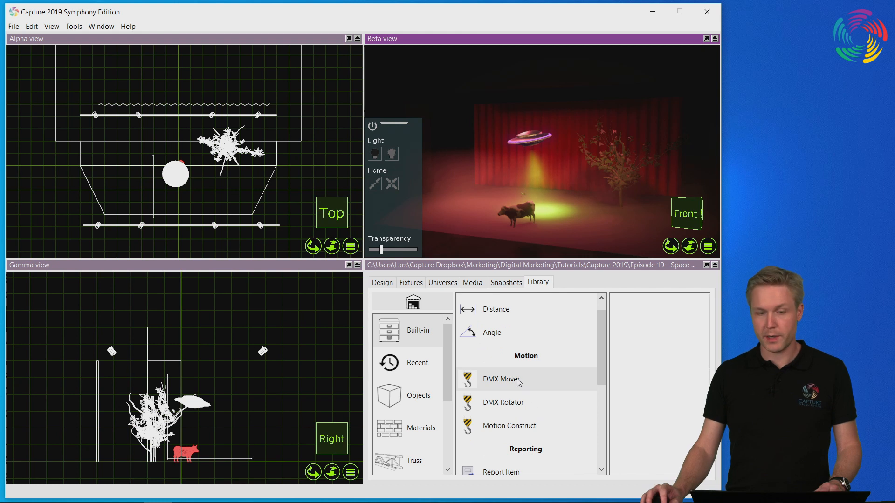
click(503, 403)
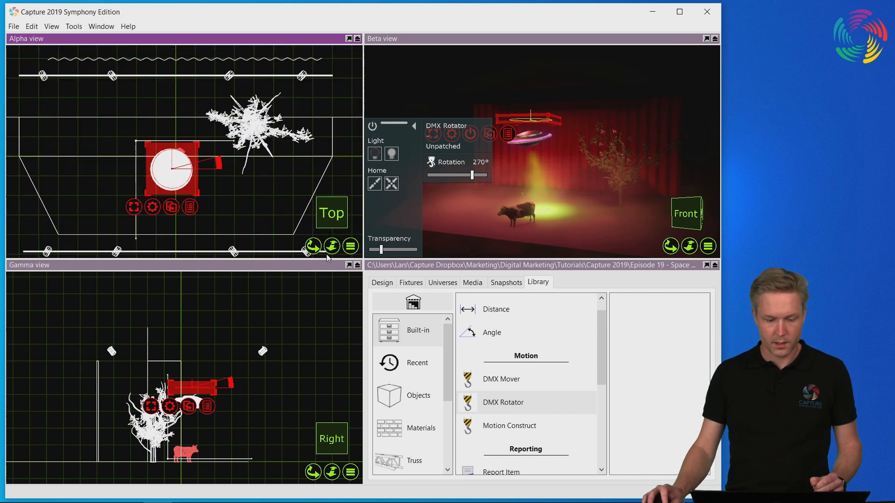
click(381, 282)
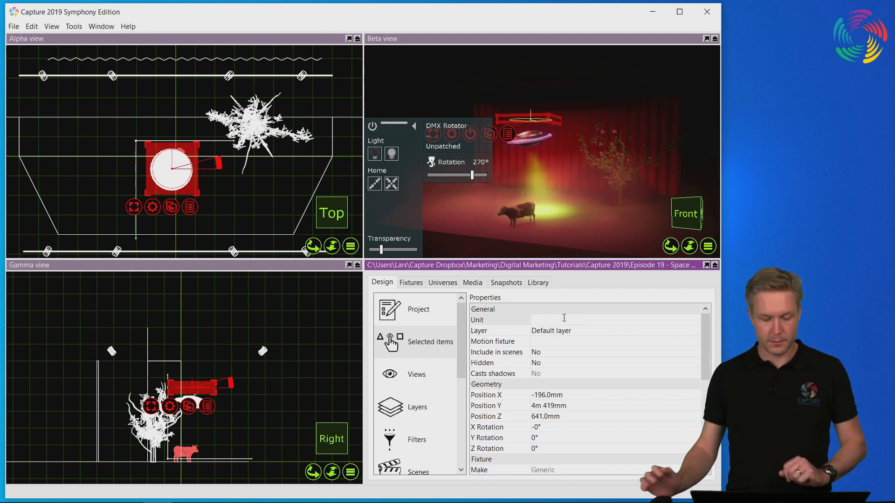
text(Spi)
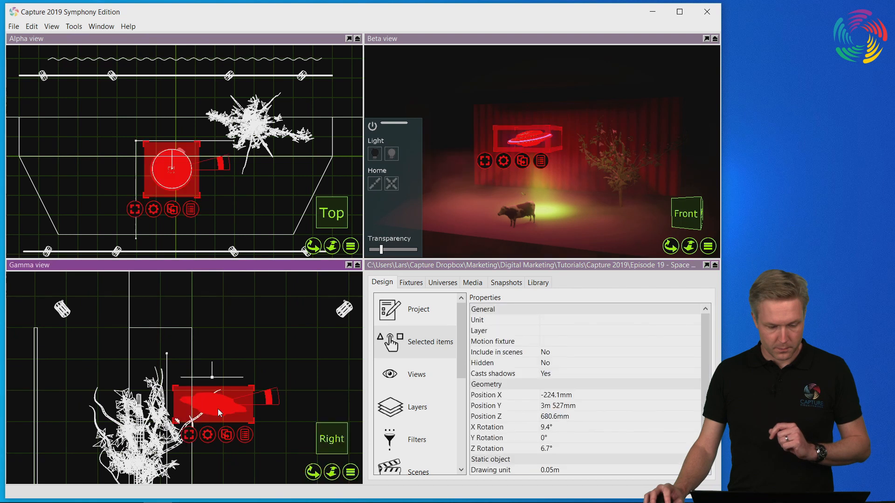
- Assign the Spinner rotator as the UFO's motion fixture and select Spinner
click(502, 341)
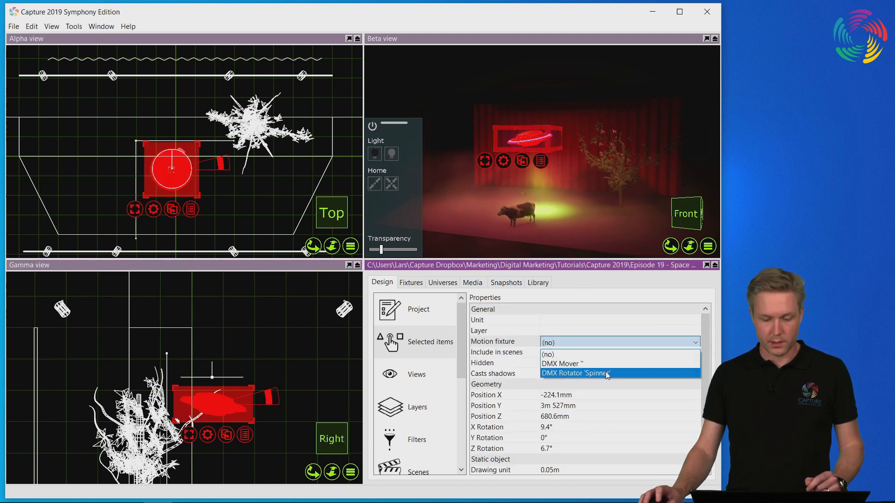
click(588, 373)
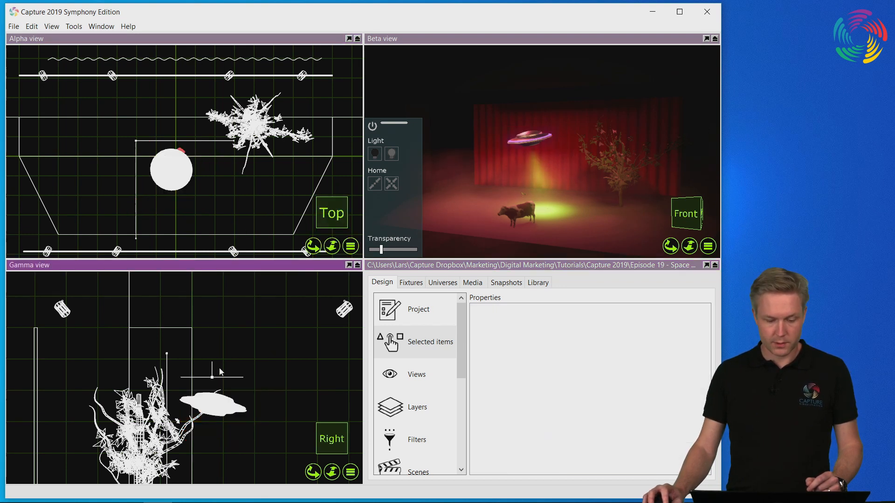
click(172, 170)
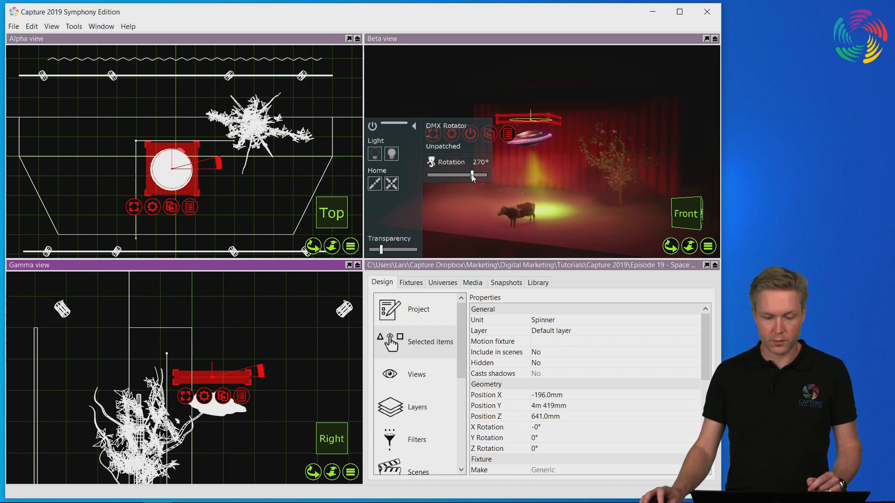
- Drag Spinner's Rotation slider back and forth to spin the UFO
drag(471, 175, 433, 175)
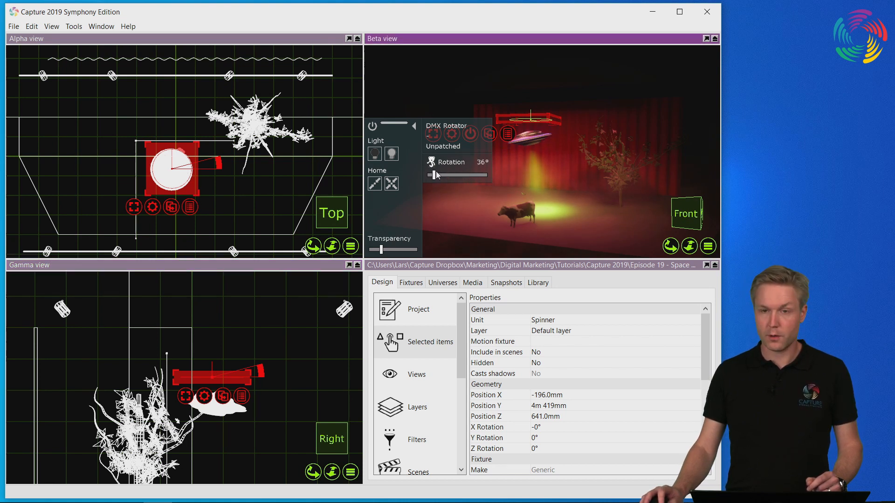
drag(434, 175, 466, 175)
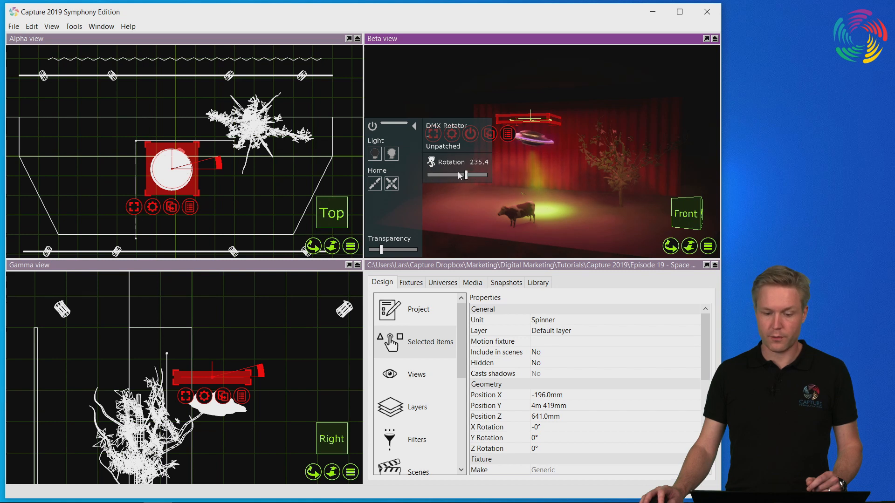
drag(466, 175, 454, 176)
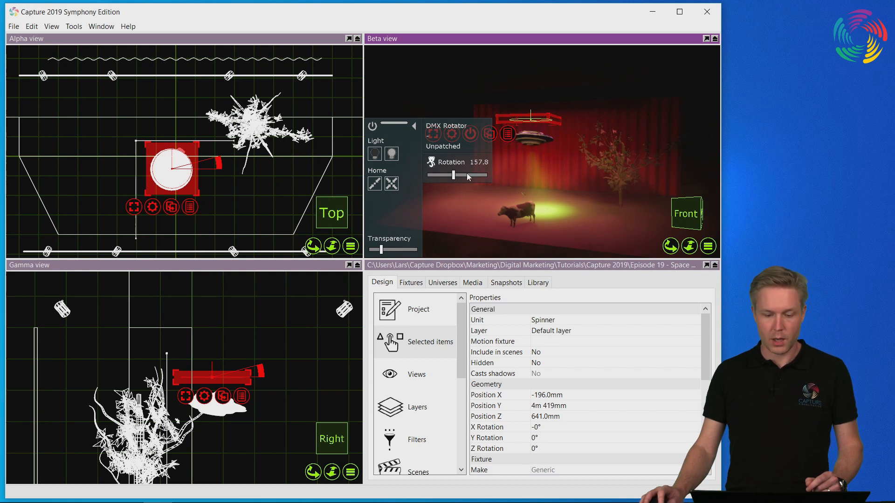
drag(454, 175, 439, 175)
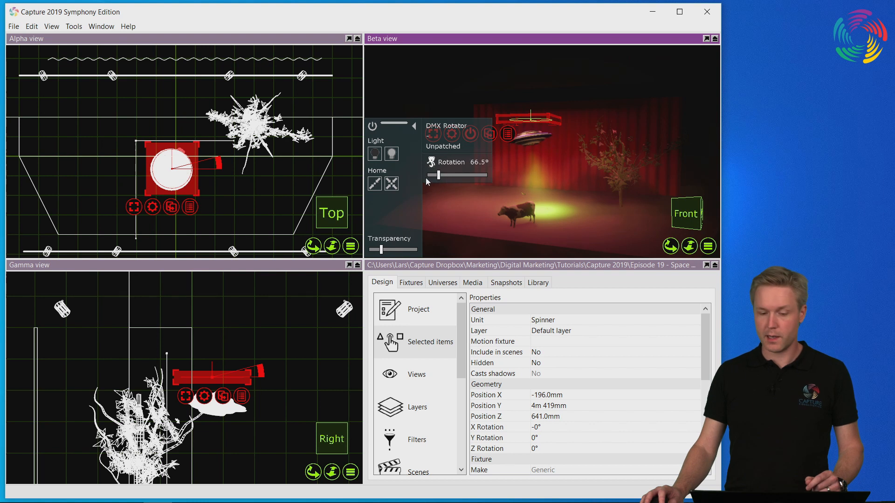
drag(441, 175, 427, 175)
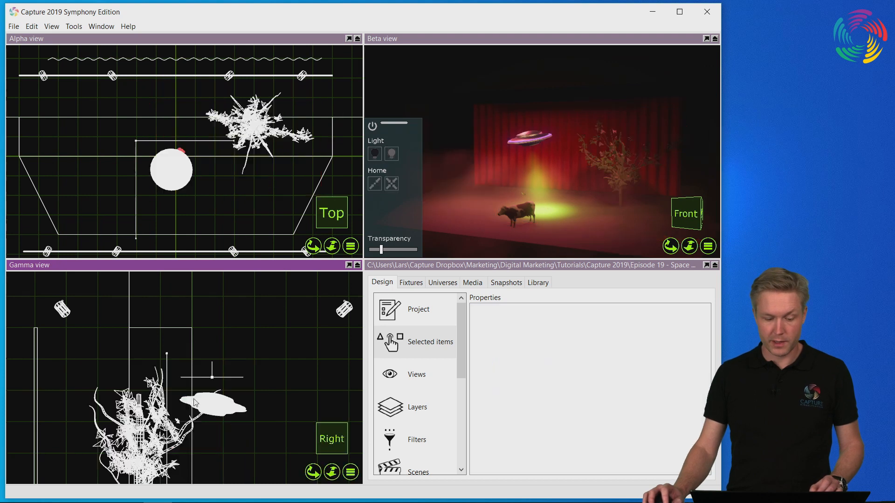
- Assign Spinner as the motion fixture for the UFO's Fresnel light too
click(214, 404)
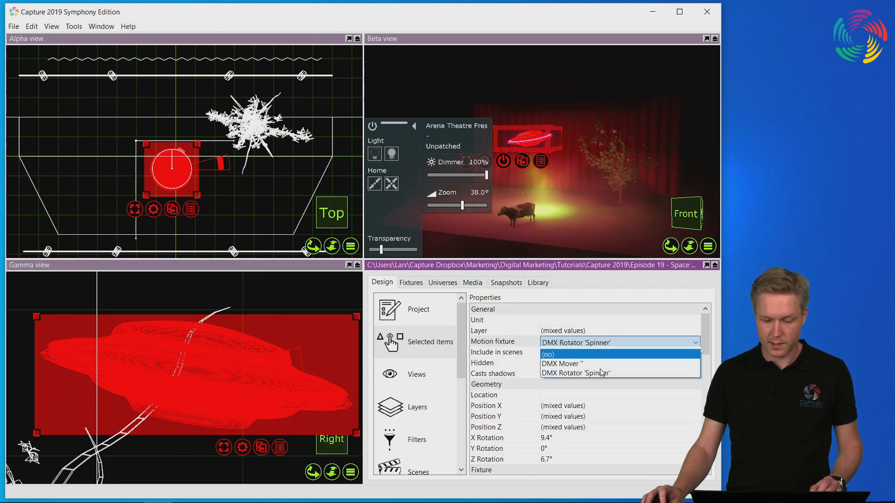
click(575, 373)
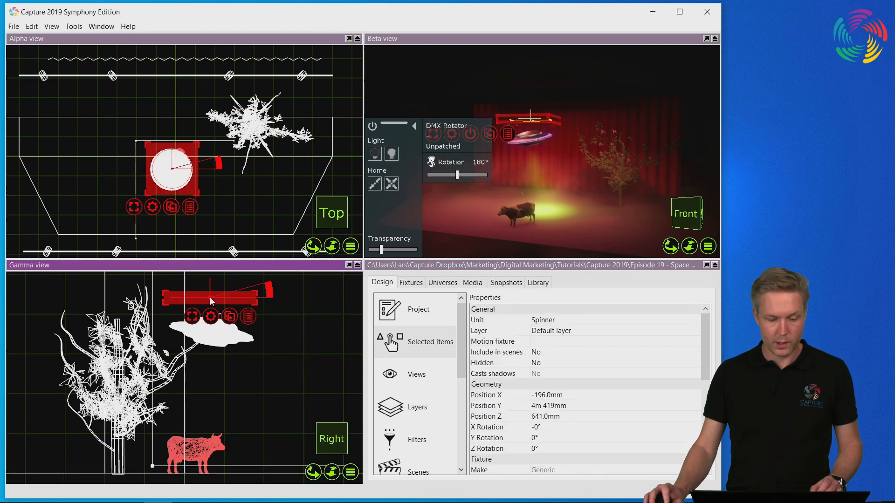
- Drag Spinner's Rotation slider to turn the UFO and its light together
drag(457, 174, 442, 175)
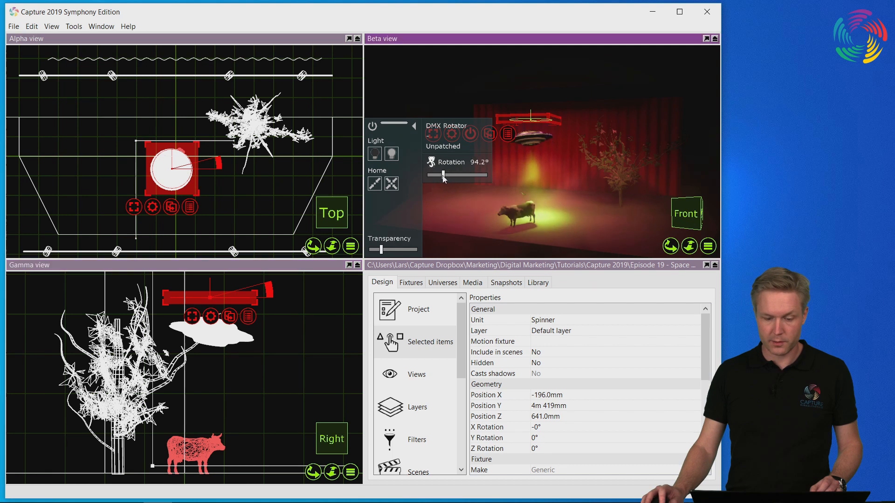
drag(442, 175, 467, 175)
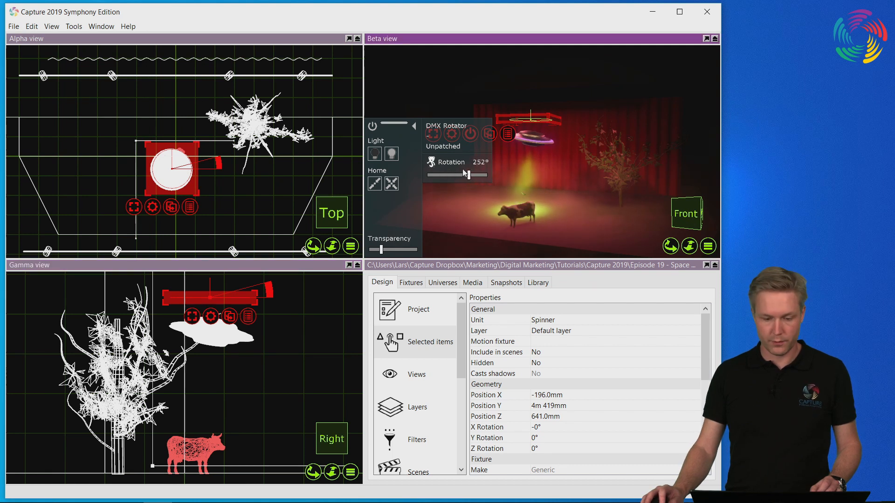
drag(467, 175, 452, 175)
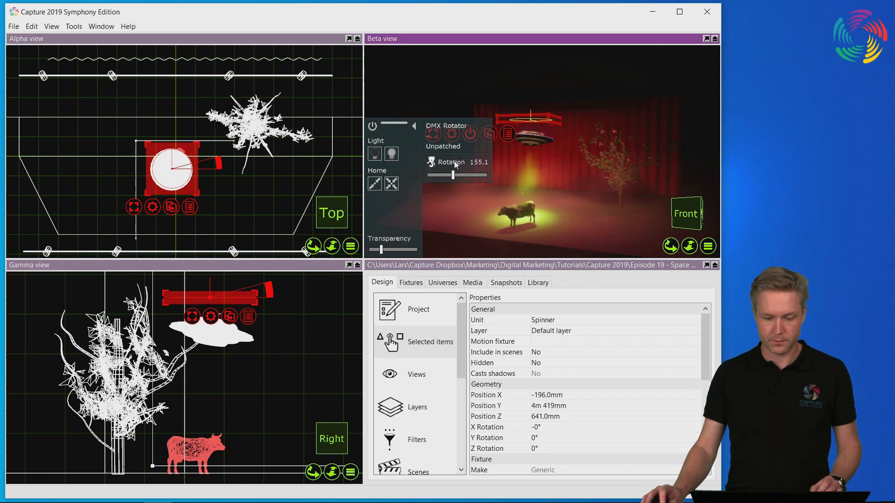